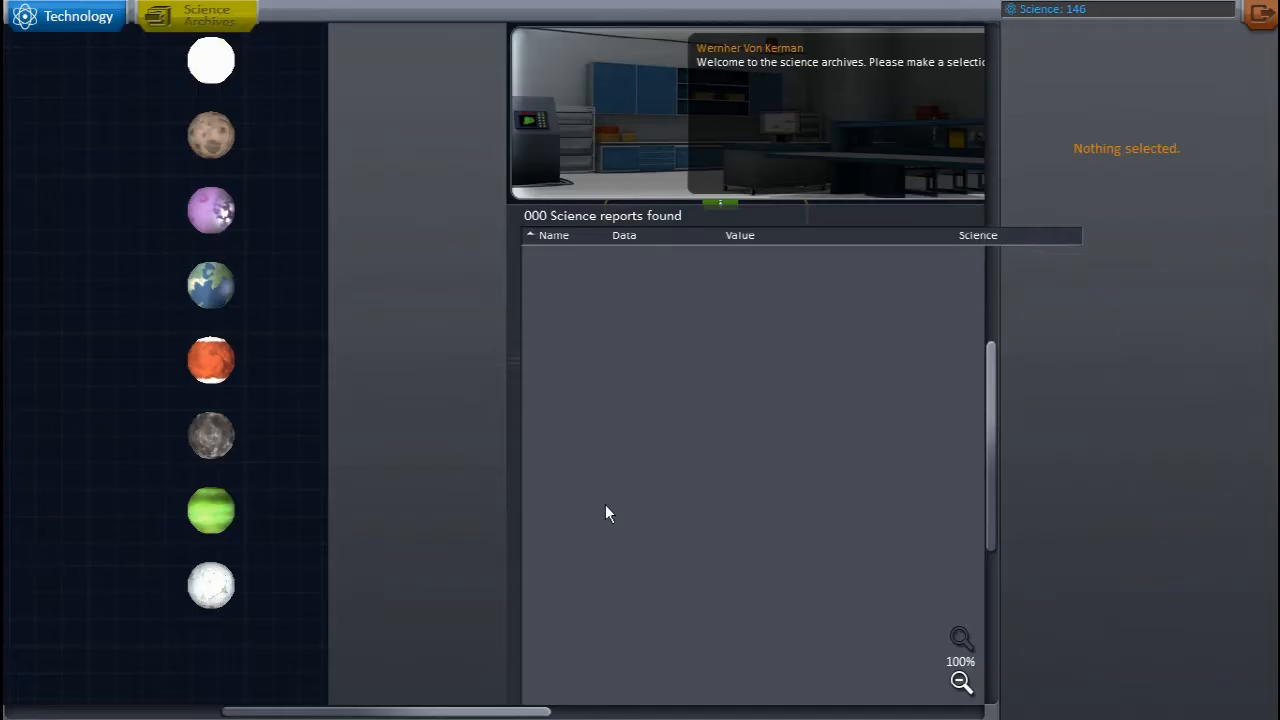
Step: Browse the R&D technology tree with 146 science, then exit to the Space Center
{"action": "left_click", "coordinate": [68, 18]}
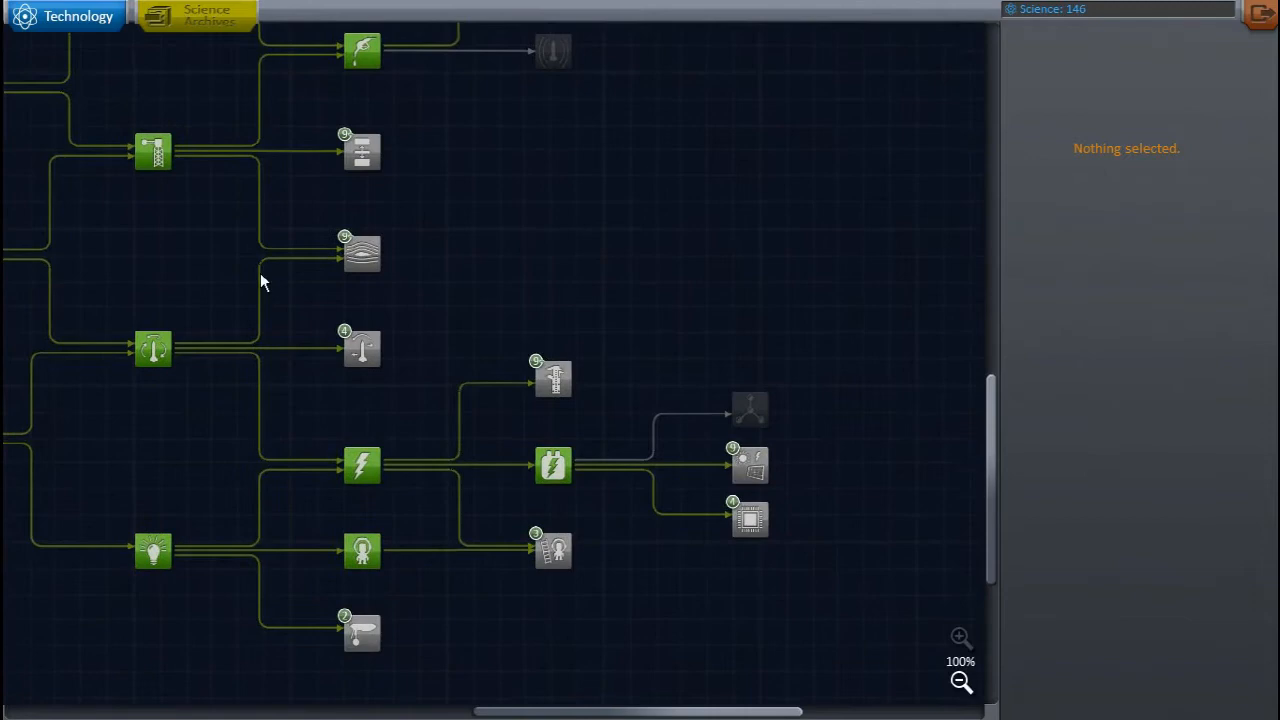
{"action": "left_click", "coordinate": [552, 550]}
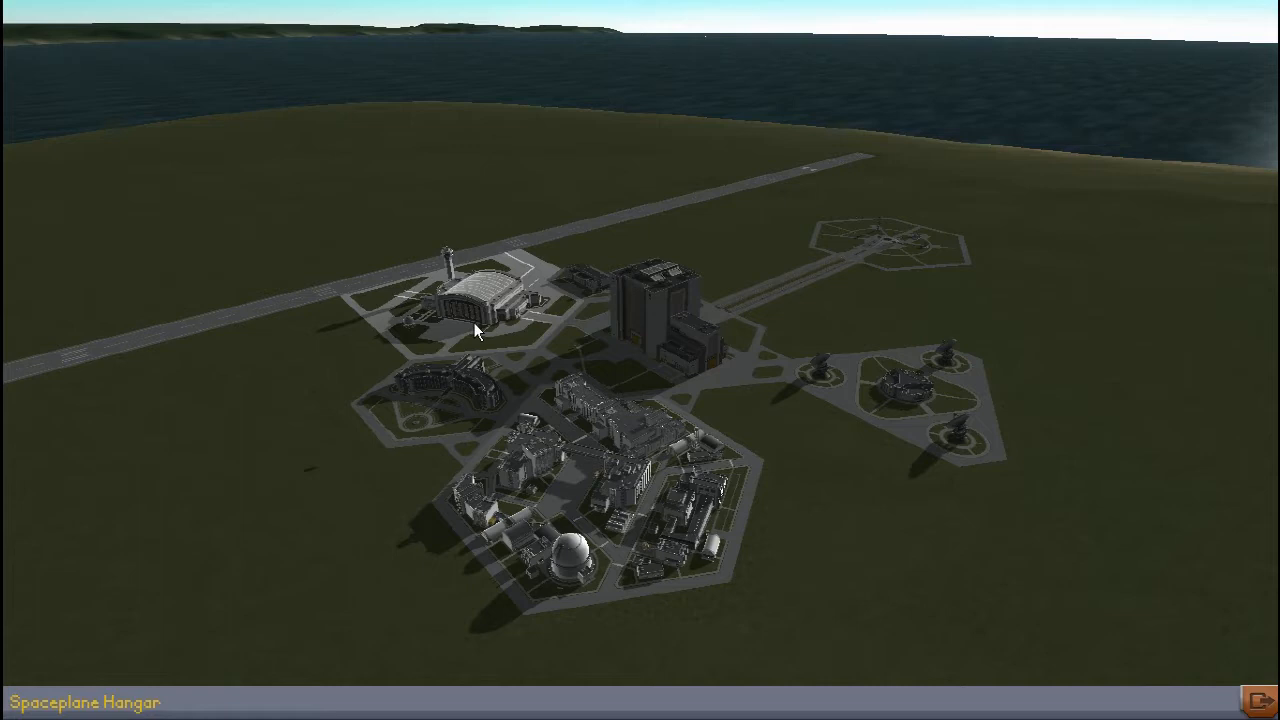
Step: Enter a Space Center facility to start launching the next craft
{"action": "left_click", "coordinate": [475, 315]}
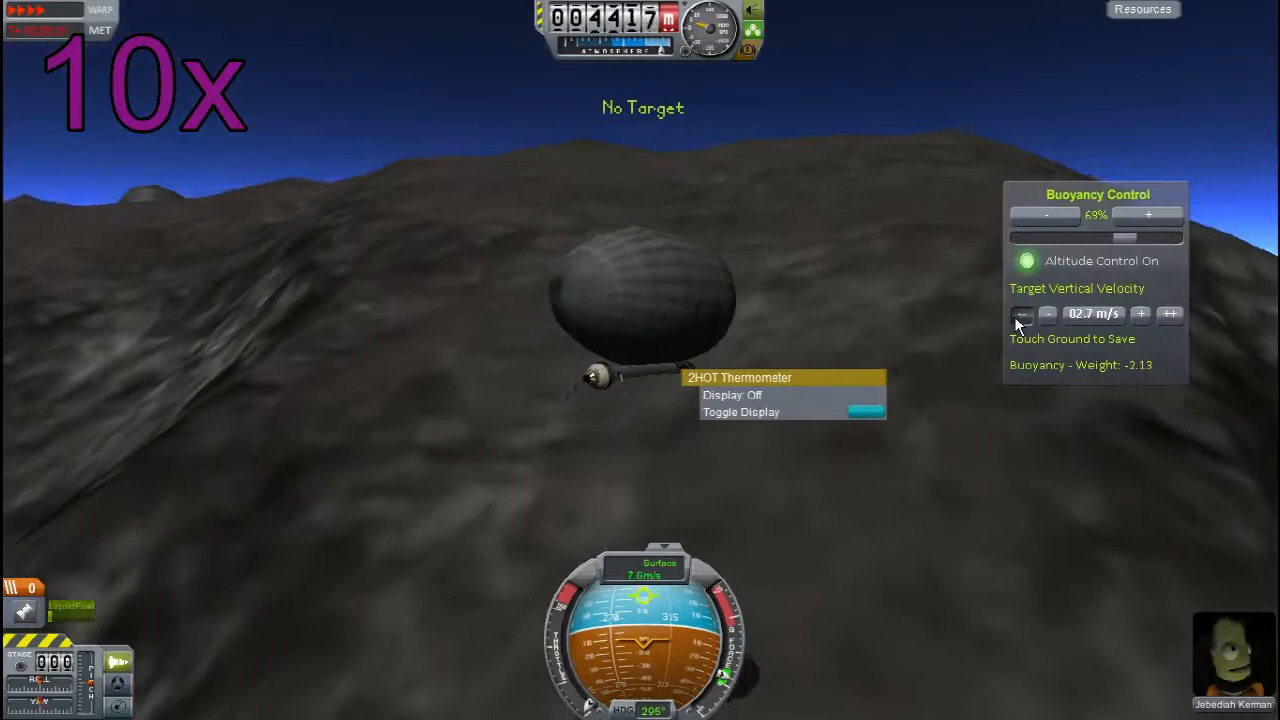
Step: Lower the balloon's Target Vertical Velocity in Buoyancy Control to land on the mountain top
{"action": "left_click", "coordinate": [1022, 314]}
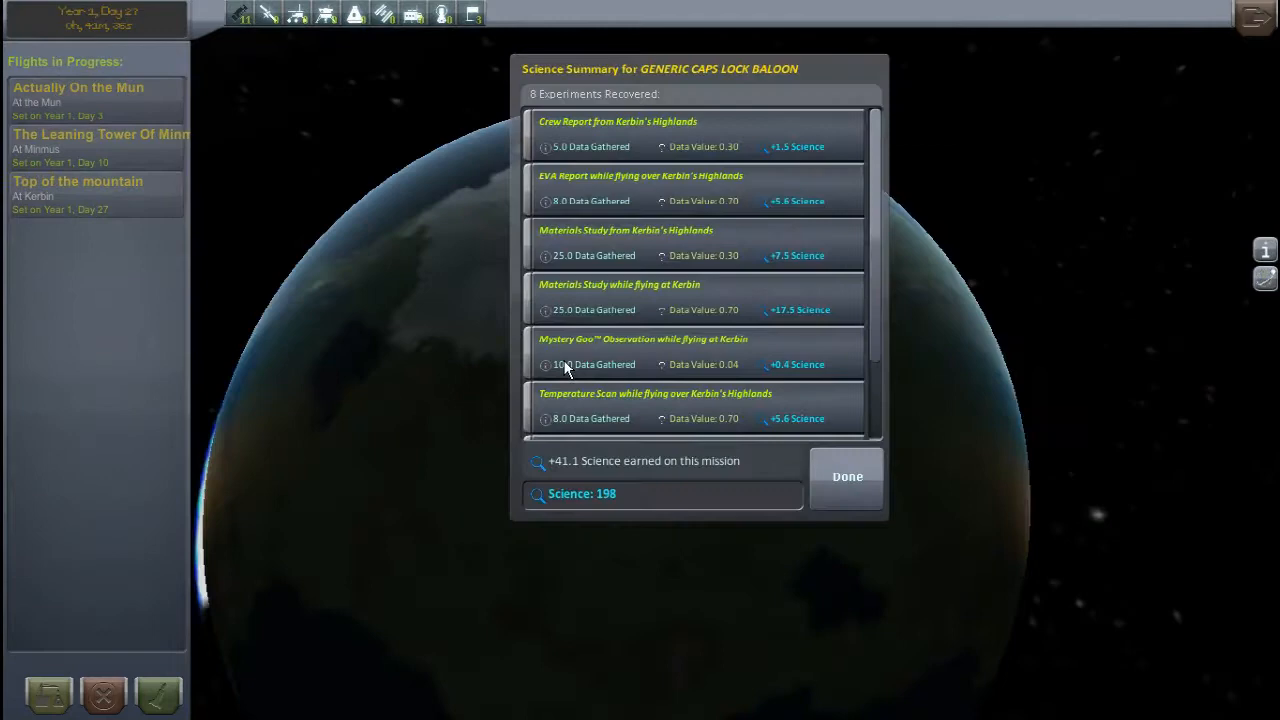
Step: Recover the balloon vessel and bank +41.1 science, for 198 total
{"action": "left_click", "coordinate": [847, 476]}
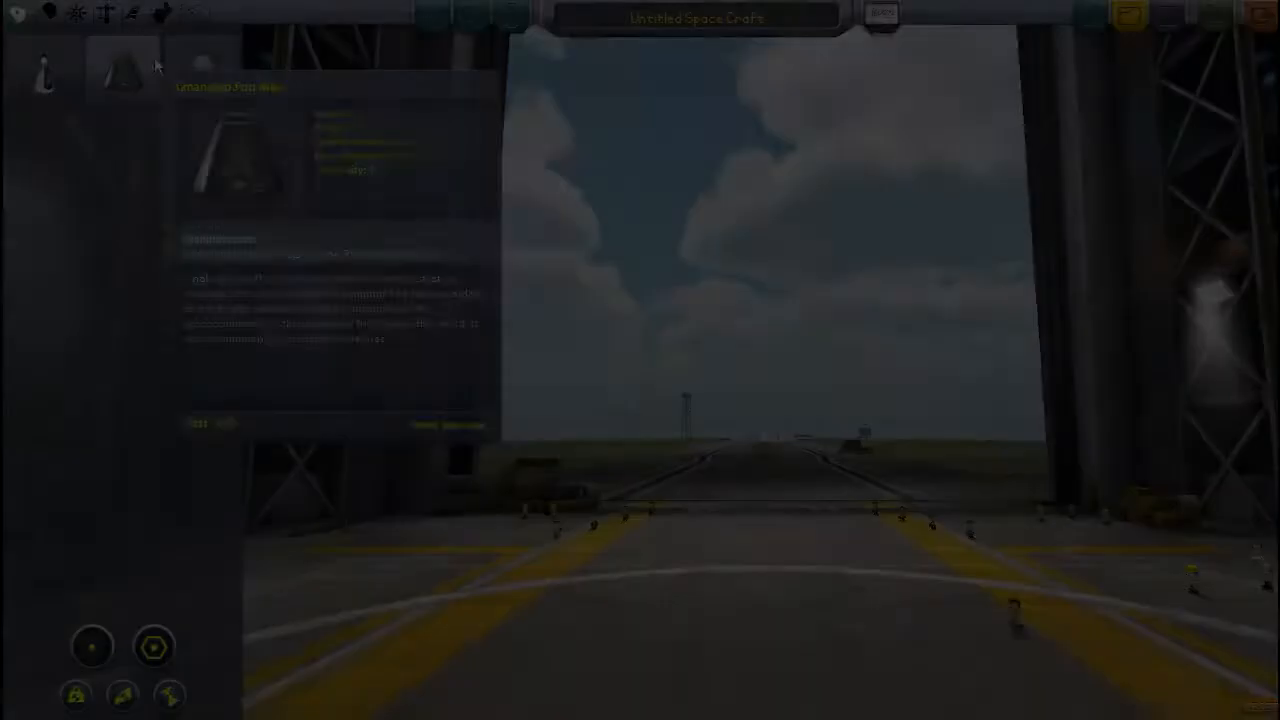
{"action": "left_click", "coordinate": [75, 14]}
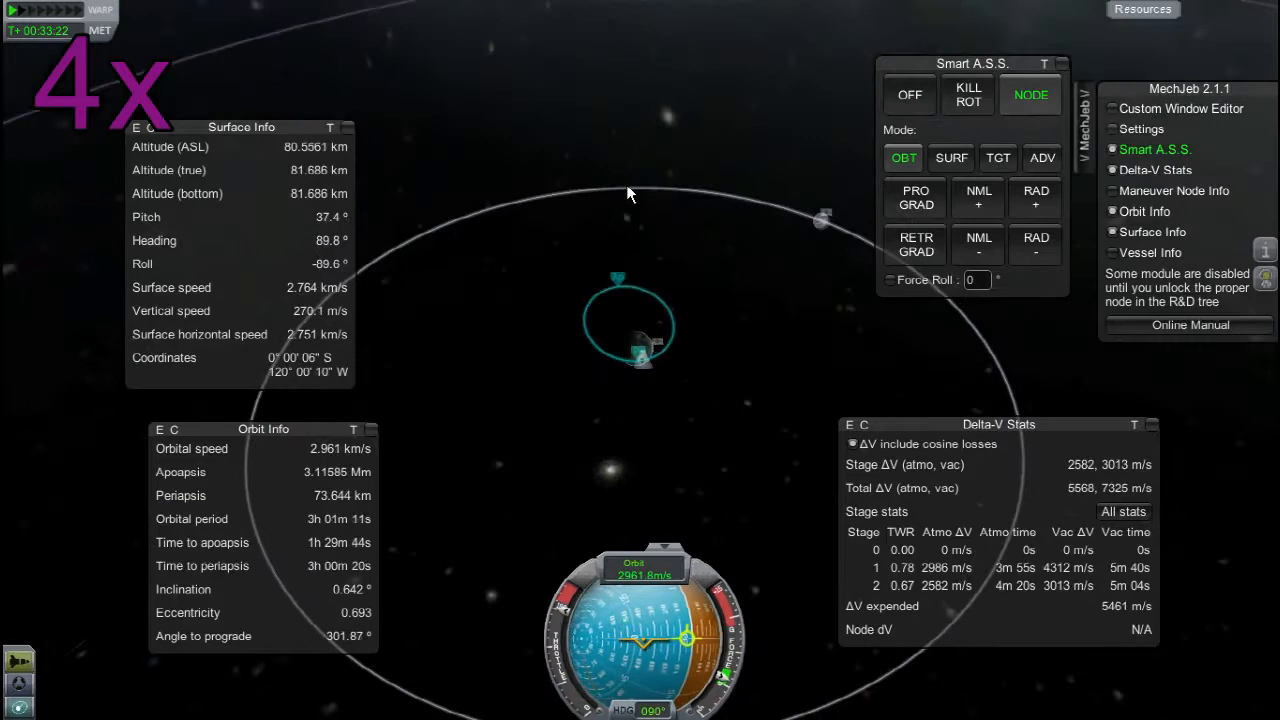
Step: Hold PROGRAD in Smart A.S.S. and burn until apoapsis reaches about 10.47 Mm
{"action": "left_click", "coordinate": [915, 197]}
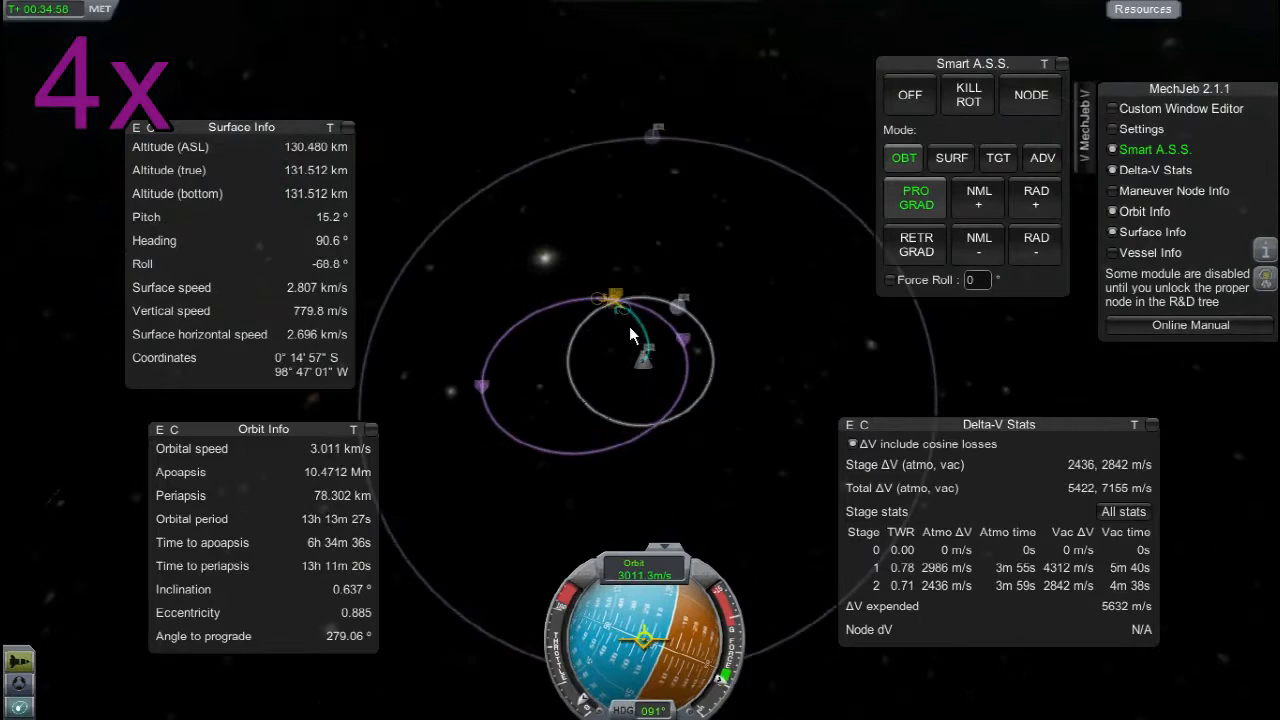
{"action": "left_click", "coordinate": [915, 244]}
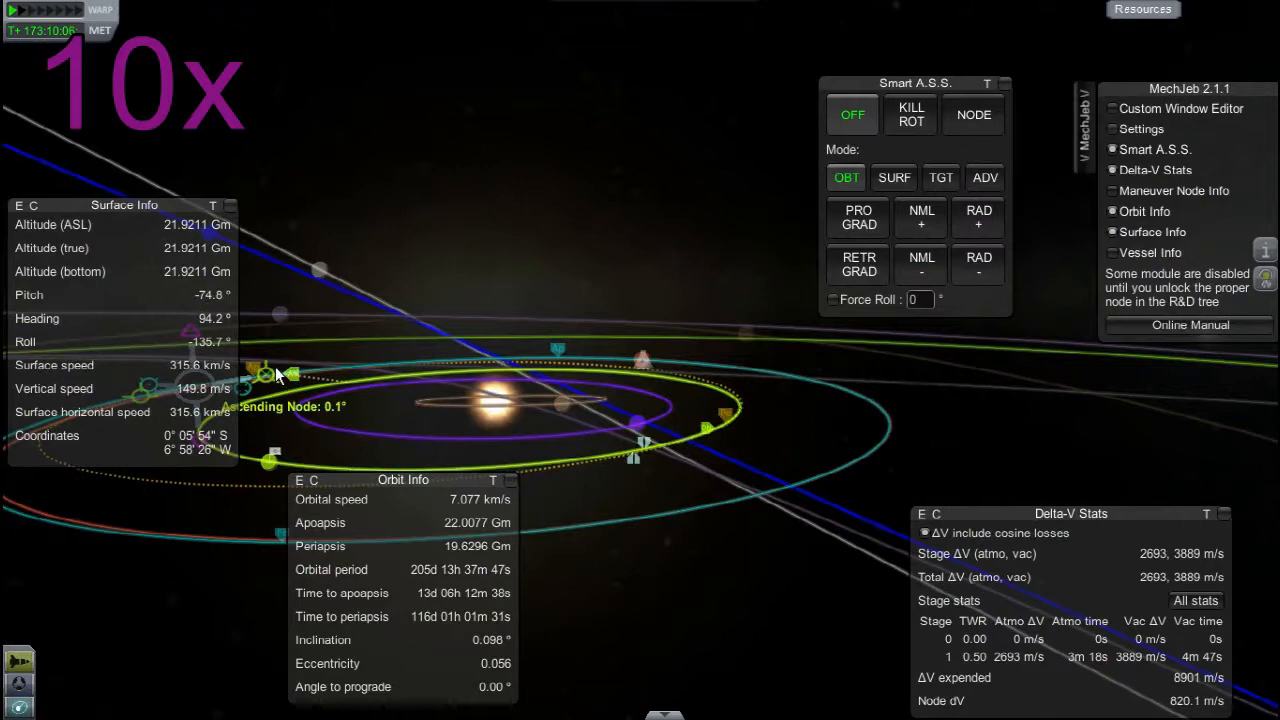
Step: Point the ship along the 896 m/s maneuver node using Smart A.S.S. NODE
{"action": "left_click", "coordinate": [972, 114]}
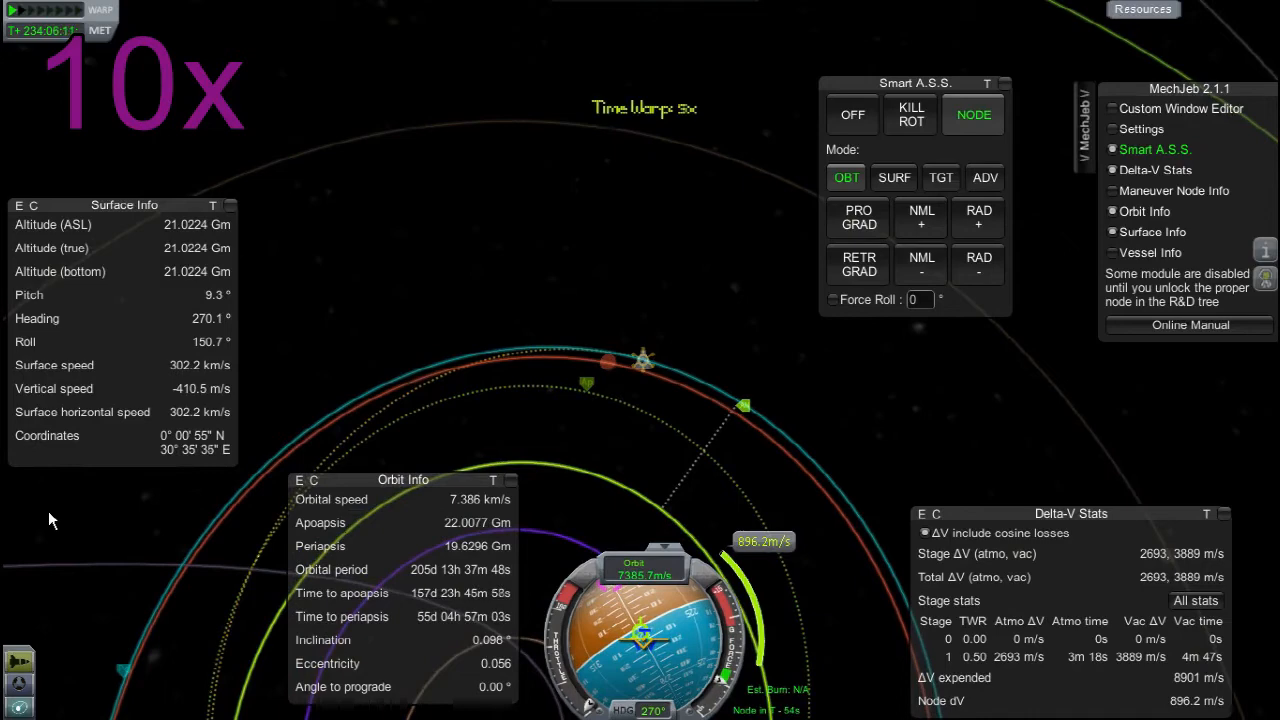
{"action": "left_click", "coordinate": [851, 114]}
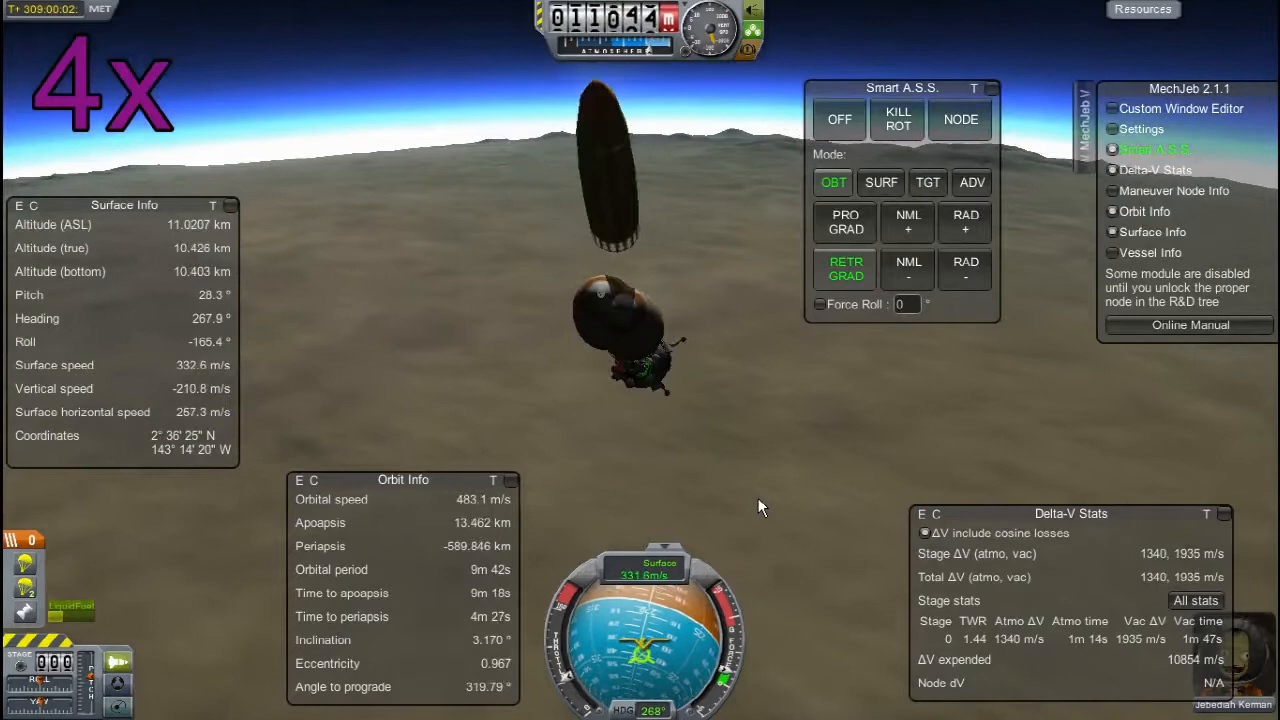
Step: Switch Smart A.S.S. attitude hold OFF so the capsule drifts down under its parachute
{"action": "left_click", "coordinate": [838, 119]}
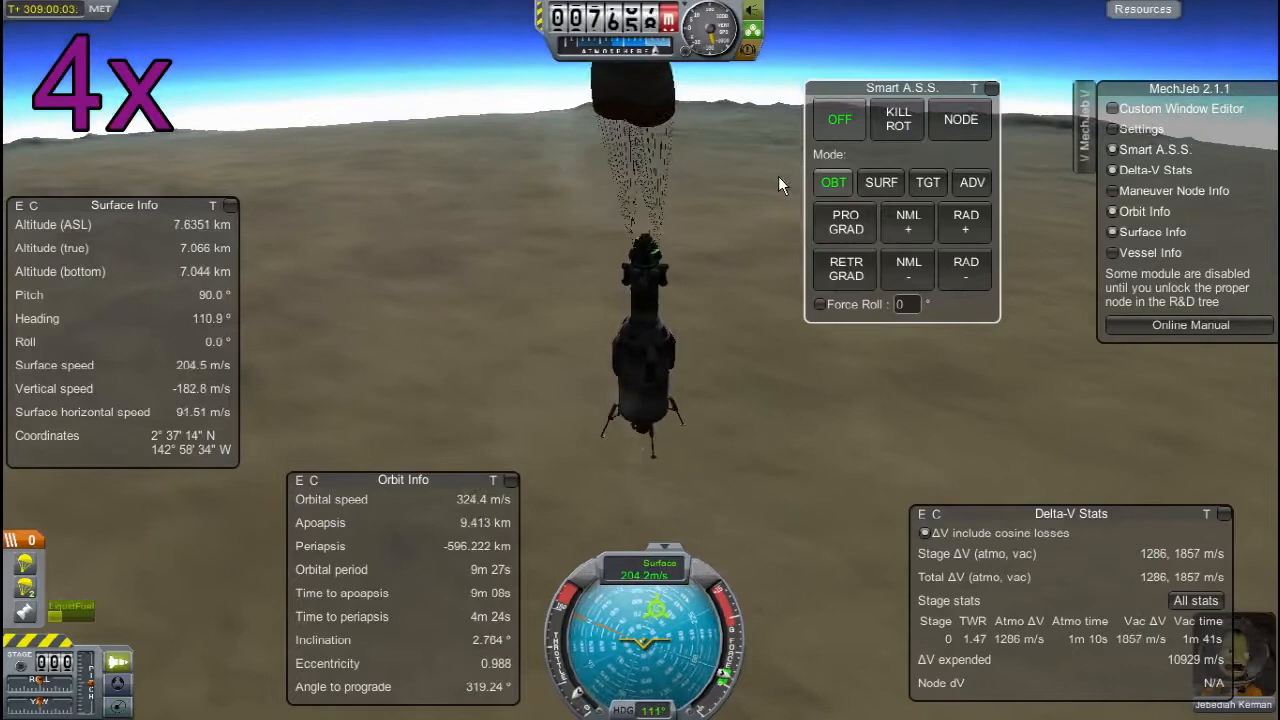
{"action": "mouse_move", "coordinate": [720, 242]}
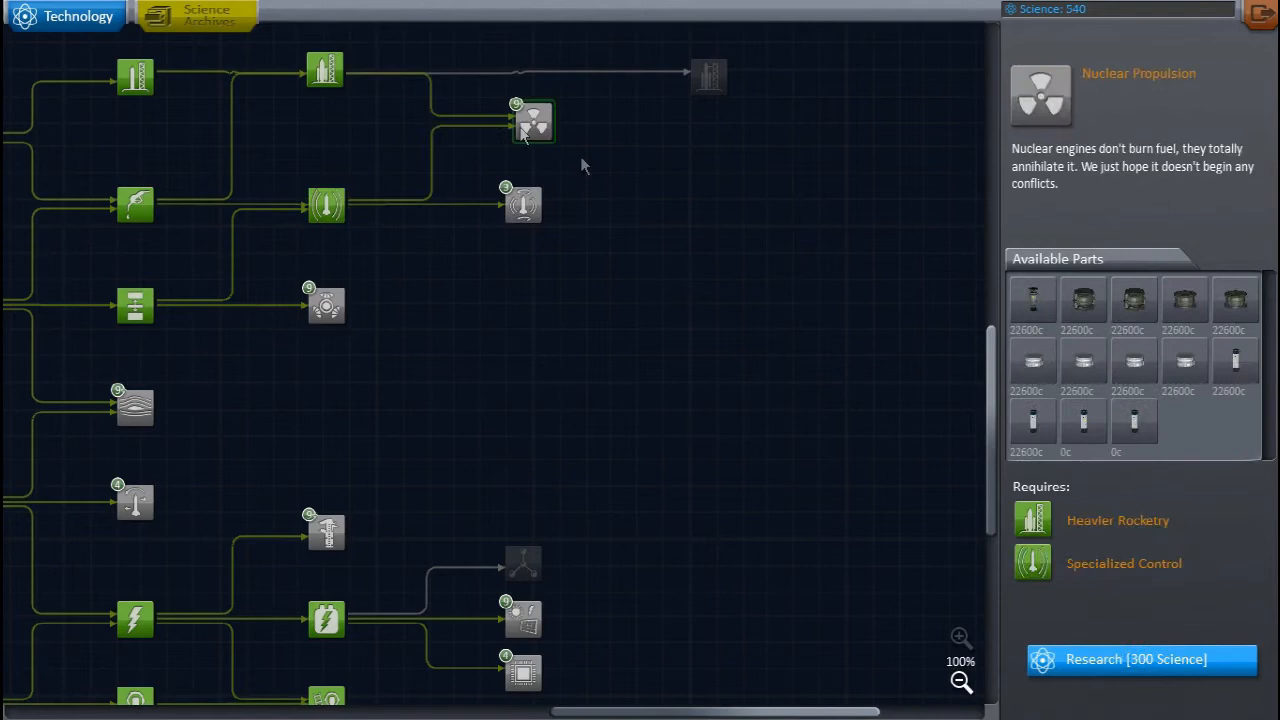
Step: Select the Nuclear Propulsion node in the R&D tree to view its details
{"action": "left_click", "coordinate": [524, 673]}
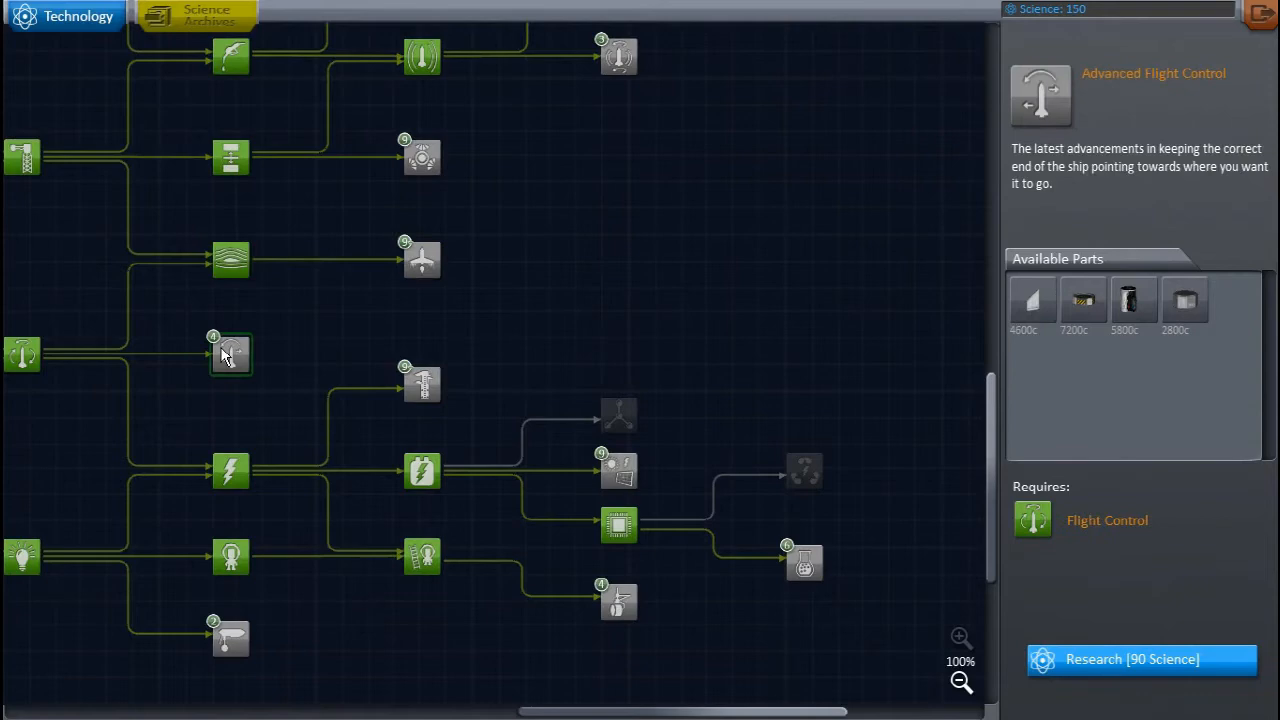
Step: Inspect the Advanced Flight Control and Aerodynamics nodes, then view the Science Archives
{"action": "left_click", "coordinate": [230, 258]}
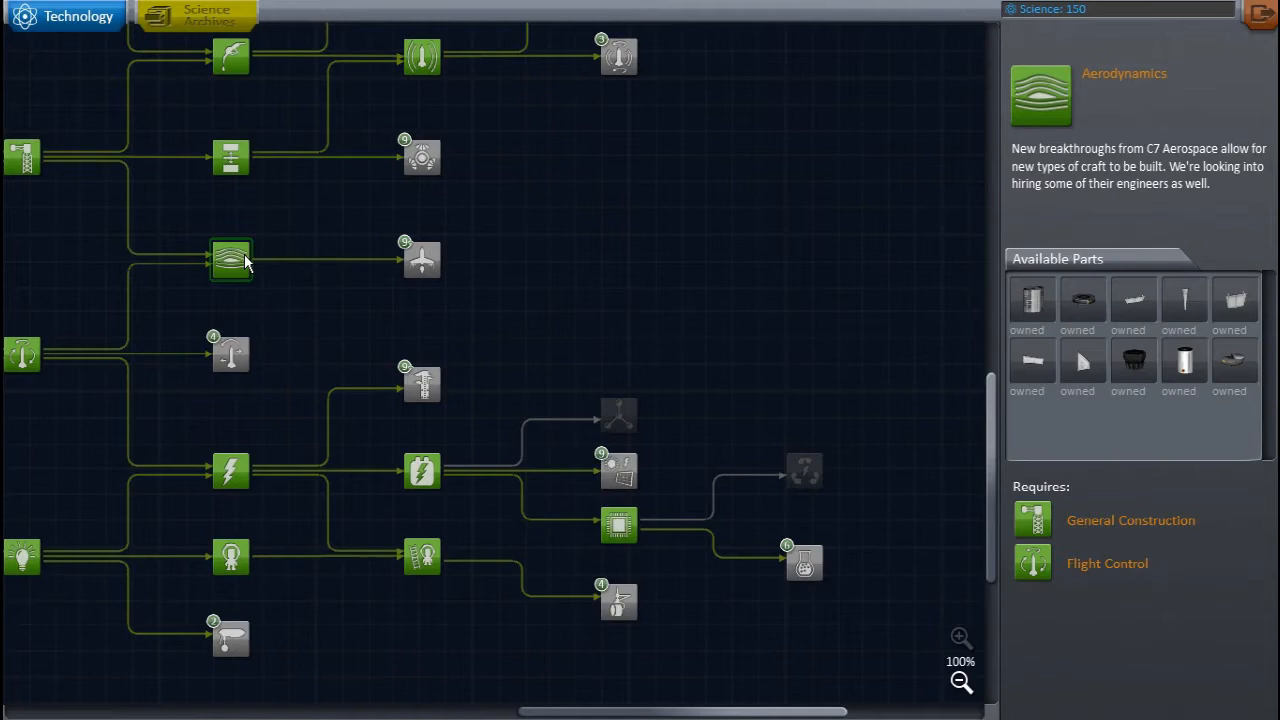
{"action": "left_click", "coordinate": [618, 525]}
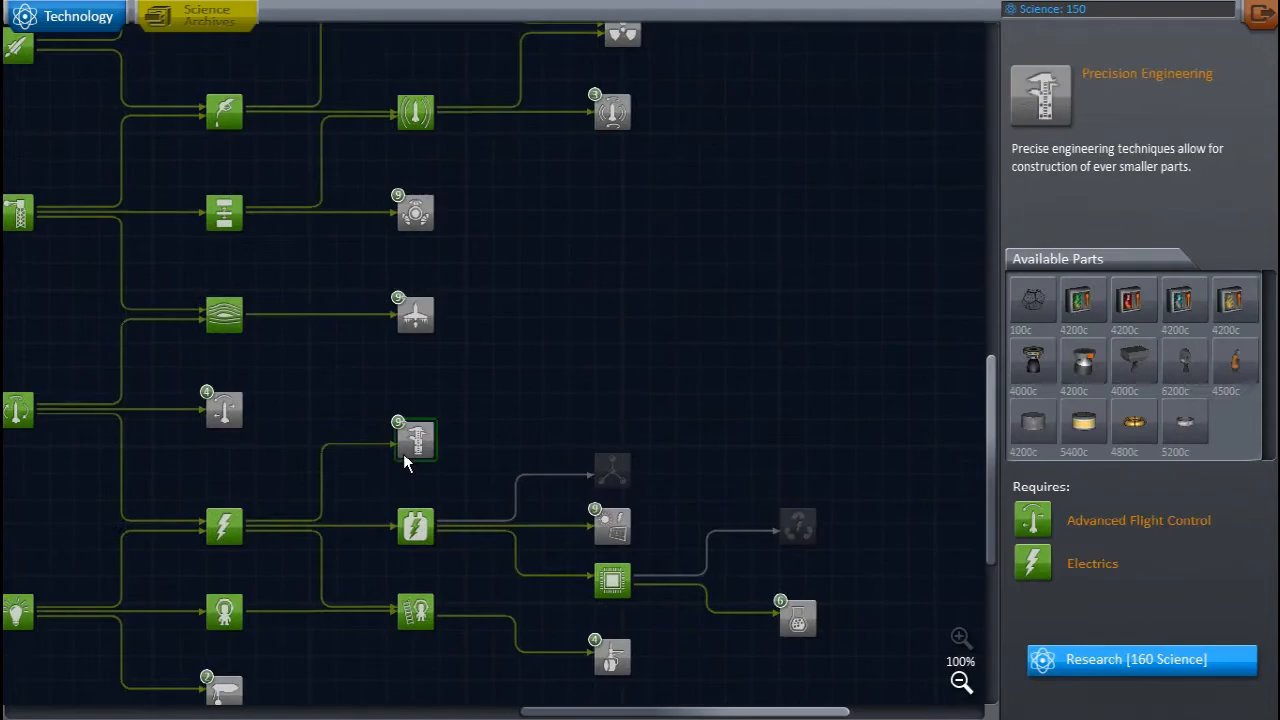
{"action": "left_click", "coordinate": [200, 14]}
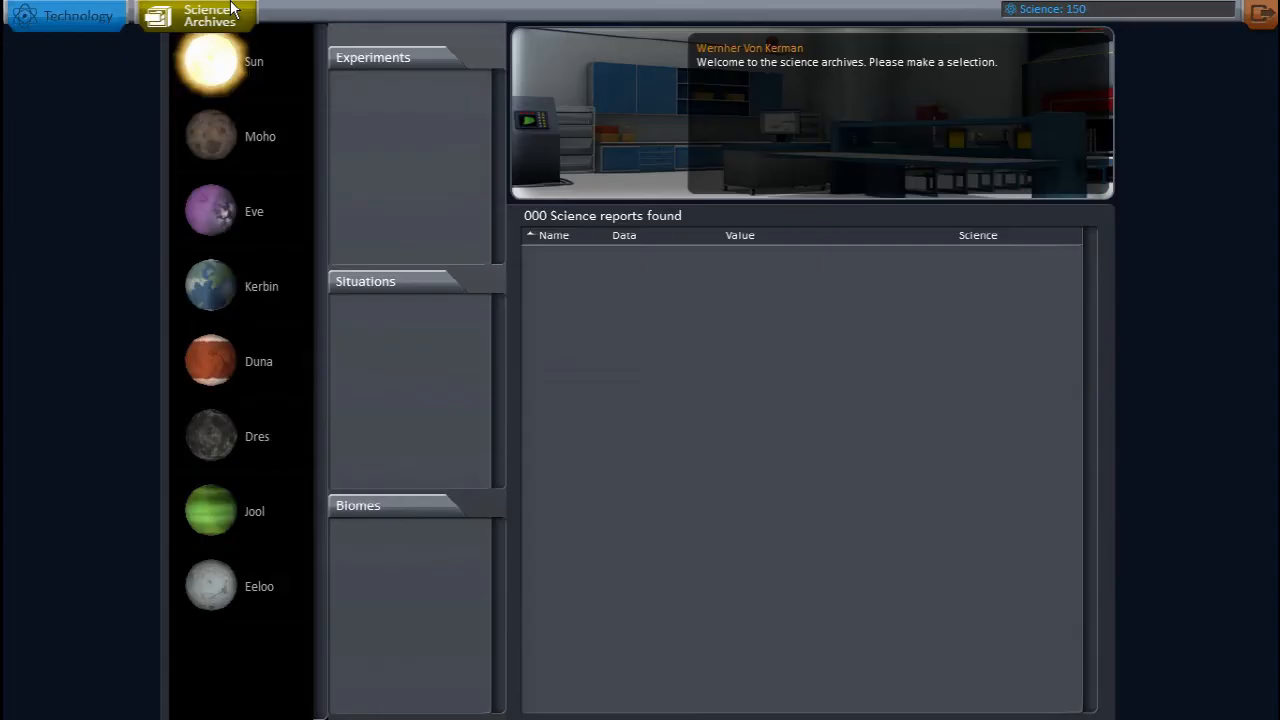